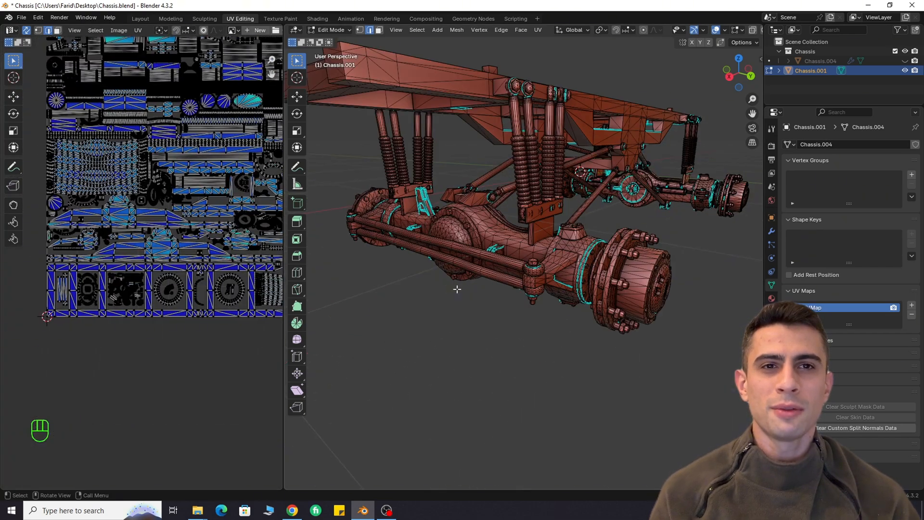
Frame the selected robot arm mesh in view to show its UV layout
{"action": "key", "text": "KP_PERIOD"}
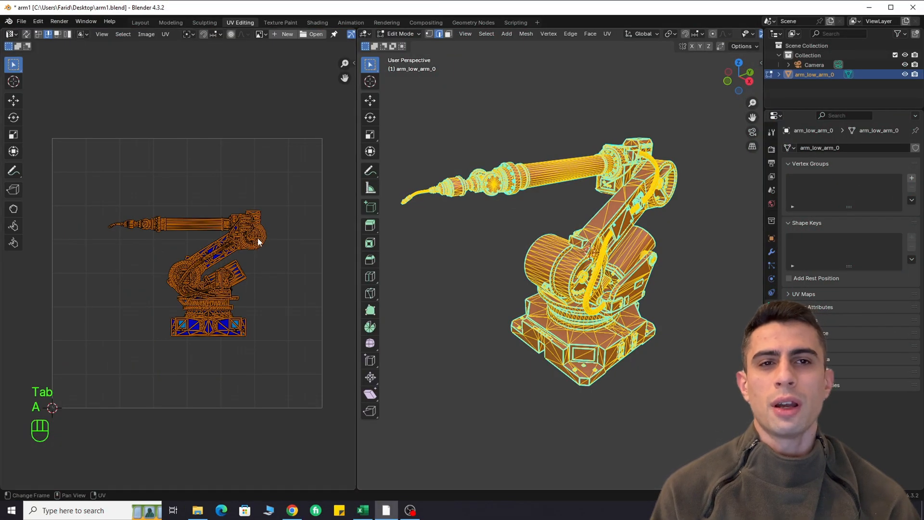
Duplicate the robot arm and enter mesh editing on the copy with all faces selected
{"action": "key", "text": "Tab"}
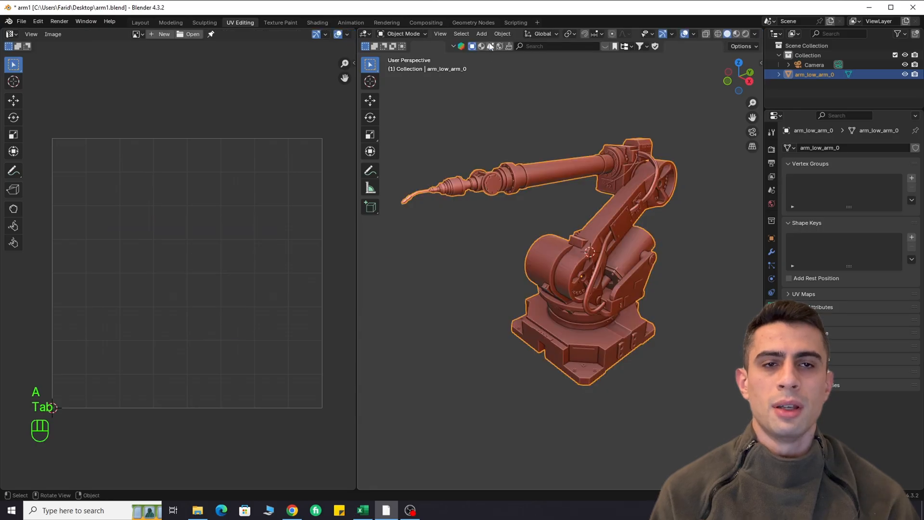
{"action": "left_click", "coordinate": [501, 34]}
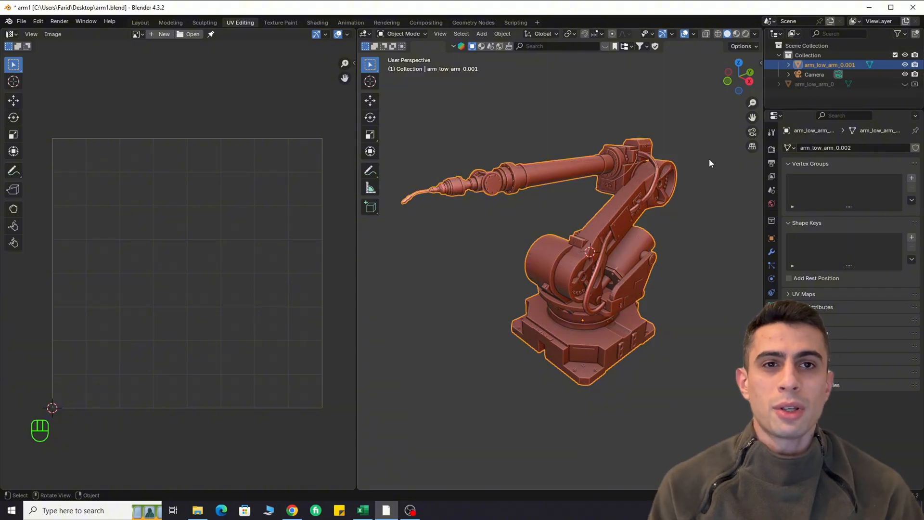
{"action": "key", "text": "Tab"}
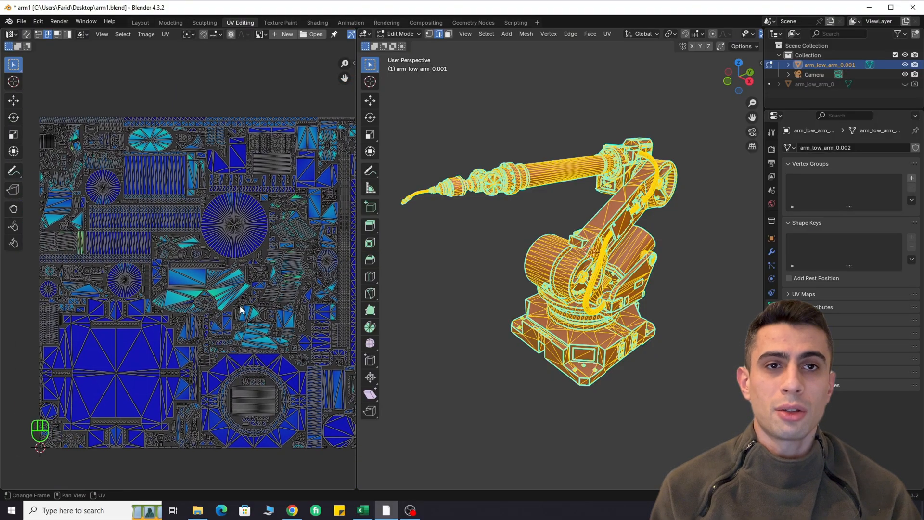
Pack the copy's UV islands with Cardinal rotation method
{"action": "left_click", "coordinate": [165, 33]}
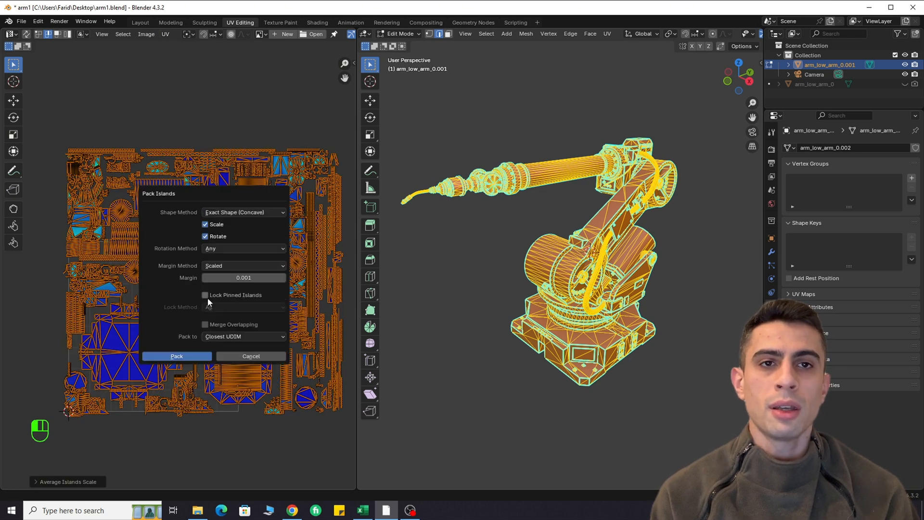
{"action": "left_click", "coordinate": [243, 249]}
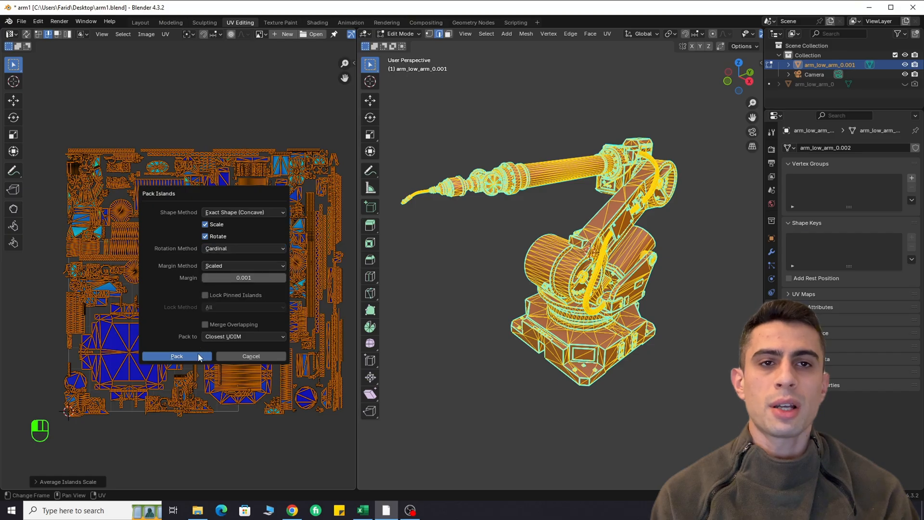
{"action": "left_click", "coordinate": [176, 356]}
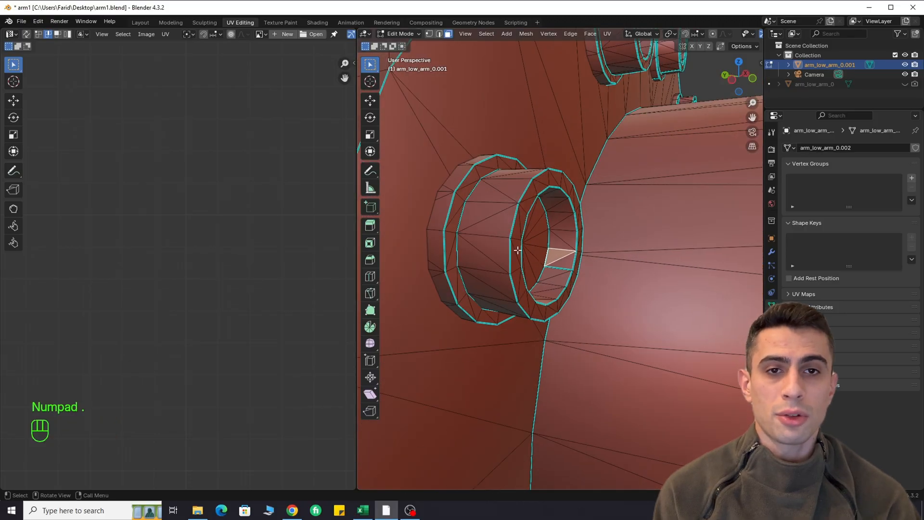
Select the linked geometry of a single bolt so only its UV islands show
{"action": "key", "text": "l"}
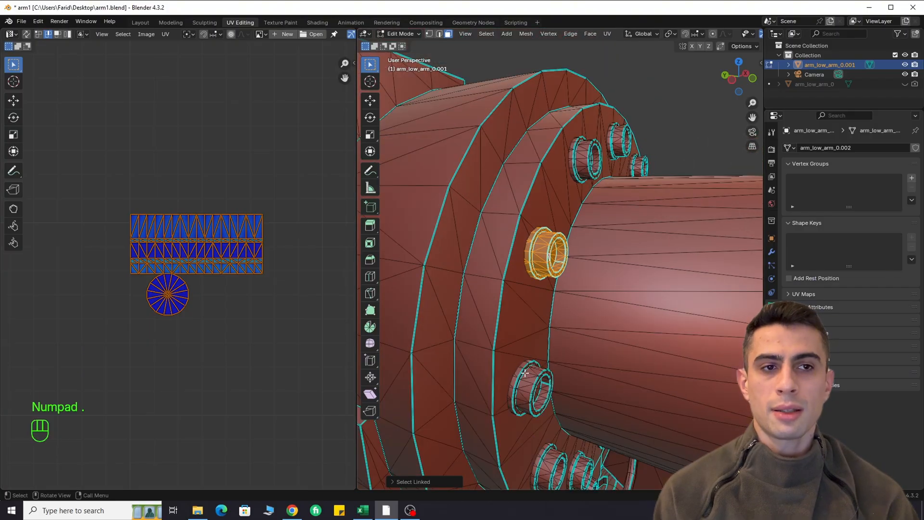
{"action": "key", "text": "L"}
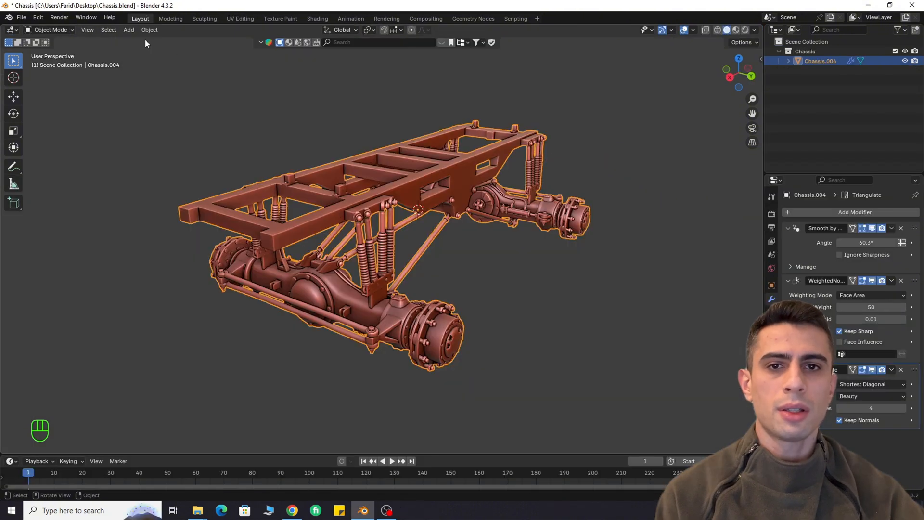
Reopen Chassis.blend and hide the original Chassis.004, leaving the checkered Chassis.001 copy visible
{"action": "left_click", "coordinate": [149, 30]}
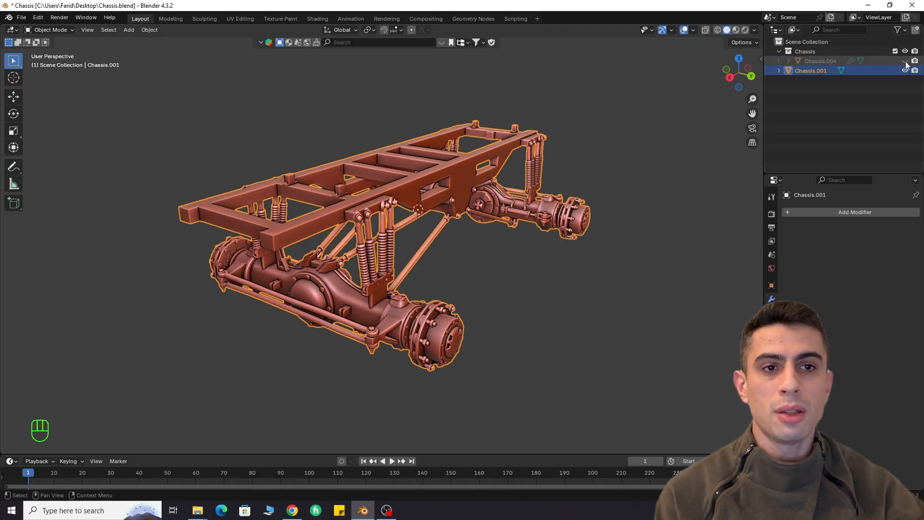
{"action": "left_click", "coordinate": [240, 18]}
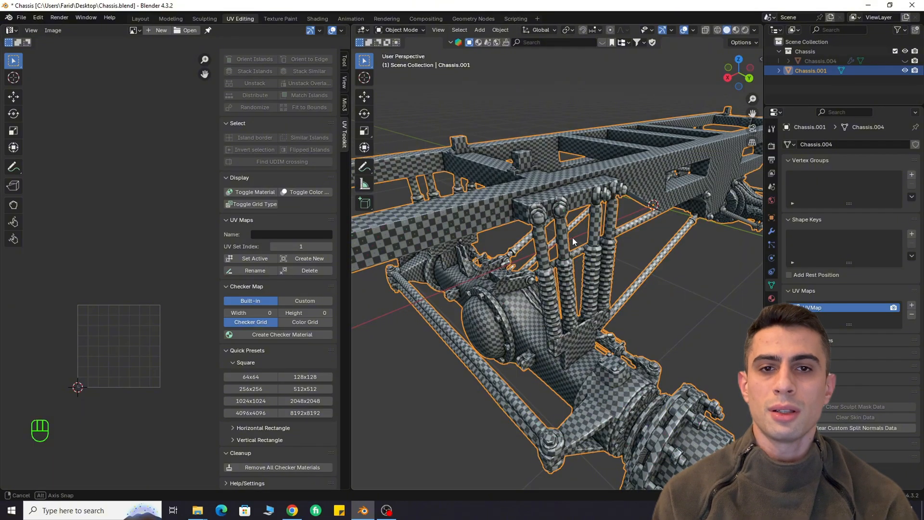
Unwrap the whole checkered chassis with Smart UV Project for comparison
{"action": "left_click_drag", "start_coordinate": [571, 242], "coordinate": [601, 213]}
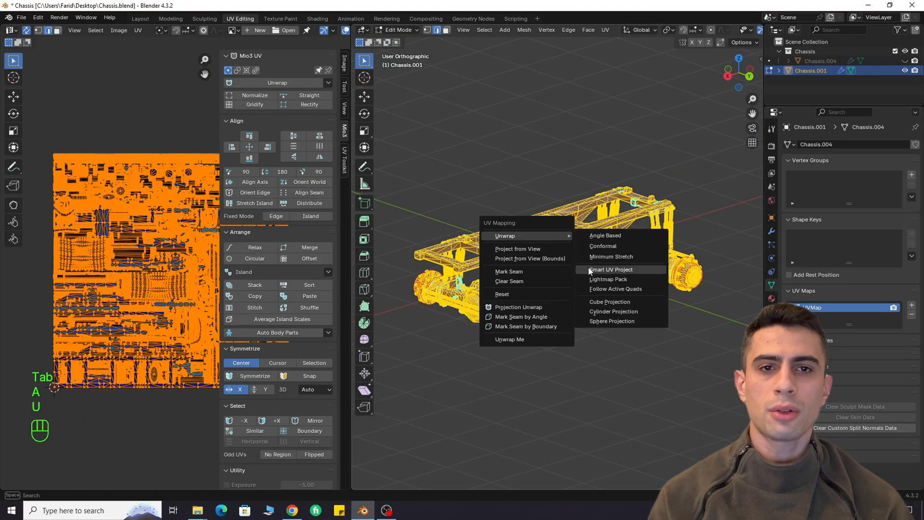
{"action": "left_click", "coordinate": [609, 269]}
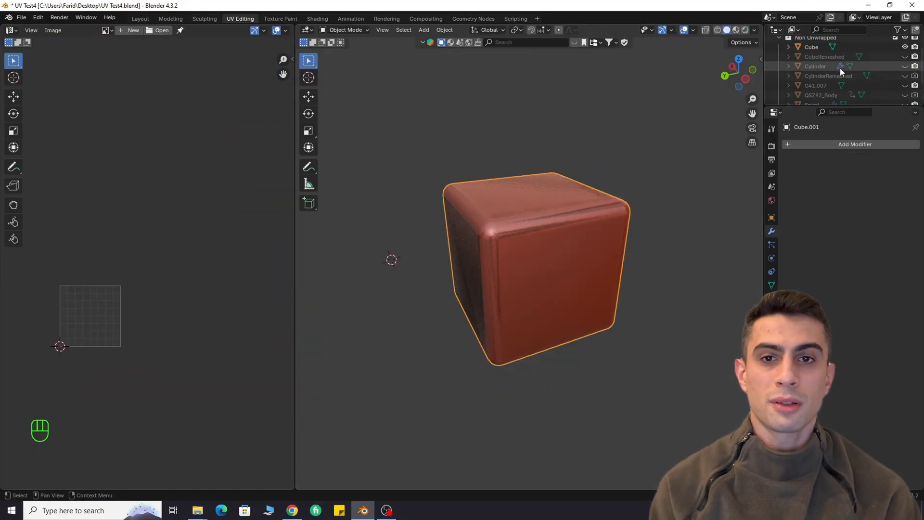
Review the rounded cube's UV layout with all faces selected
{"action": "key", "text": "Tab"}
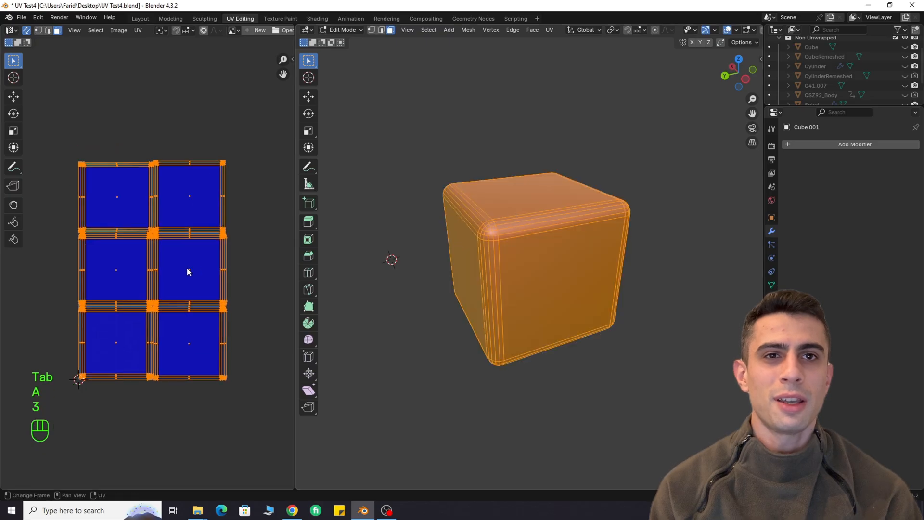
{"action": "key", "text": "Tab"}
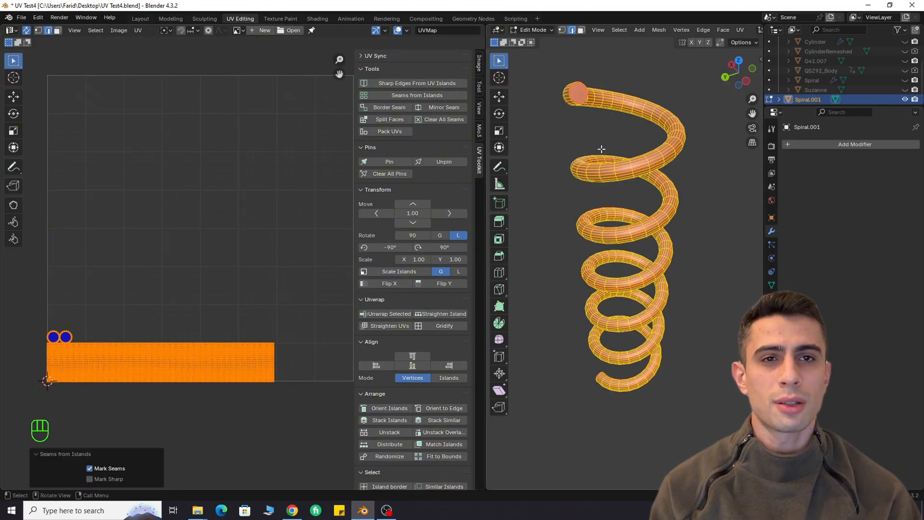
Mark seams on Spiral.001 from its UV islands and leave mesh editing
{"action": "key", "text": "Tab"}
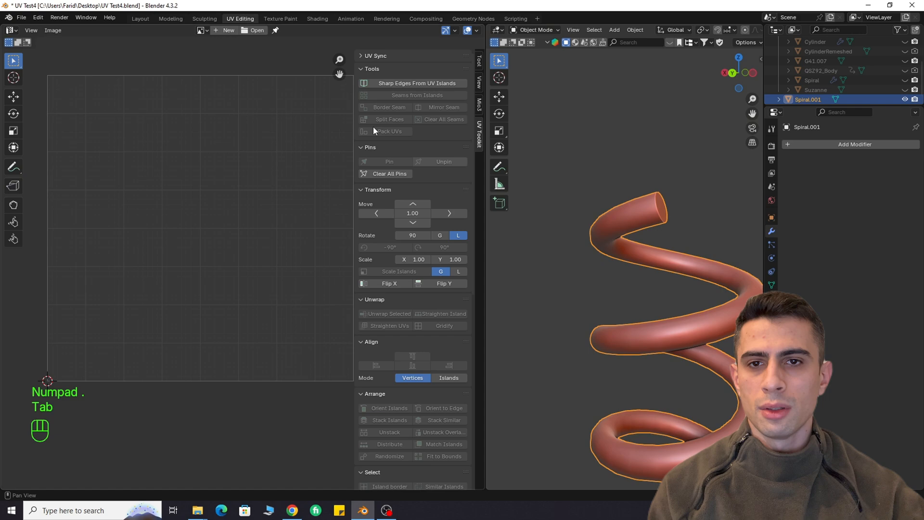
{"action": "left_click", "coordinate": [139, 18]}
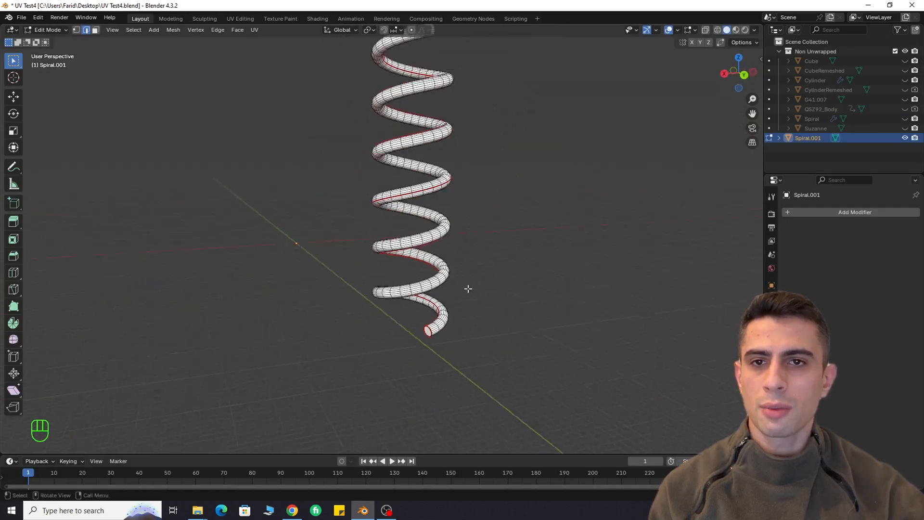
Repack the QSZ92_Body.001 pistol's UV islands in the UV Editing workspace
{"action": "left_click", "coordinate": [240, 18]}
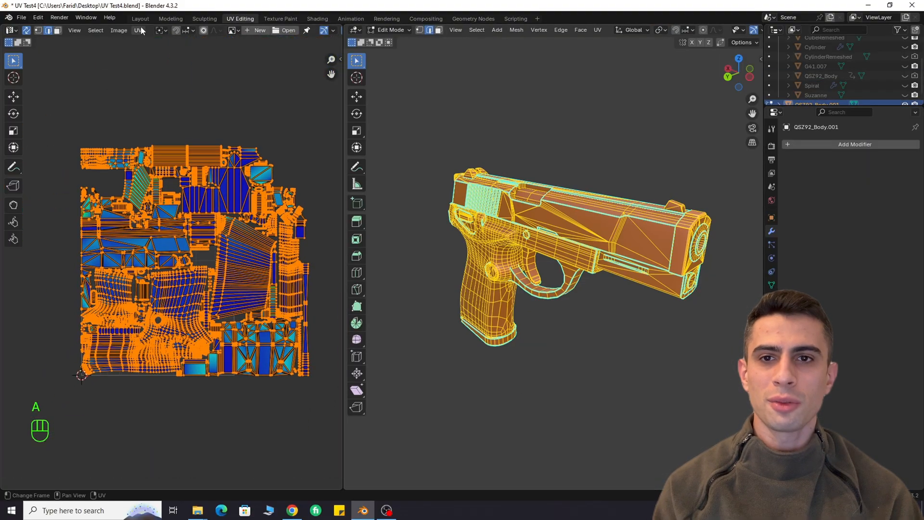
{"action": "left_click", "coordinate": [138, 30]}
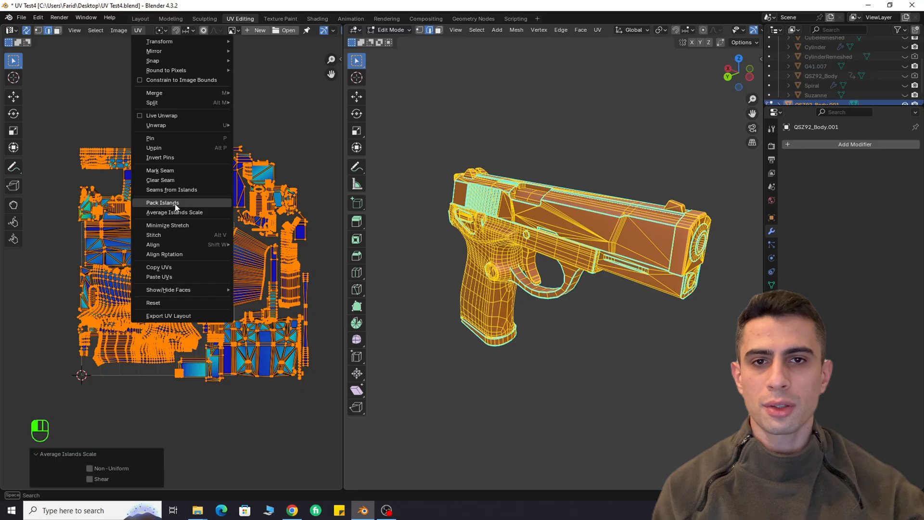
{"action": "left_click", "coordinate": [162, 202]}
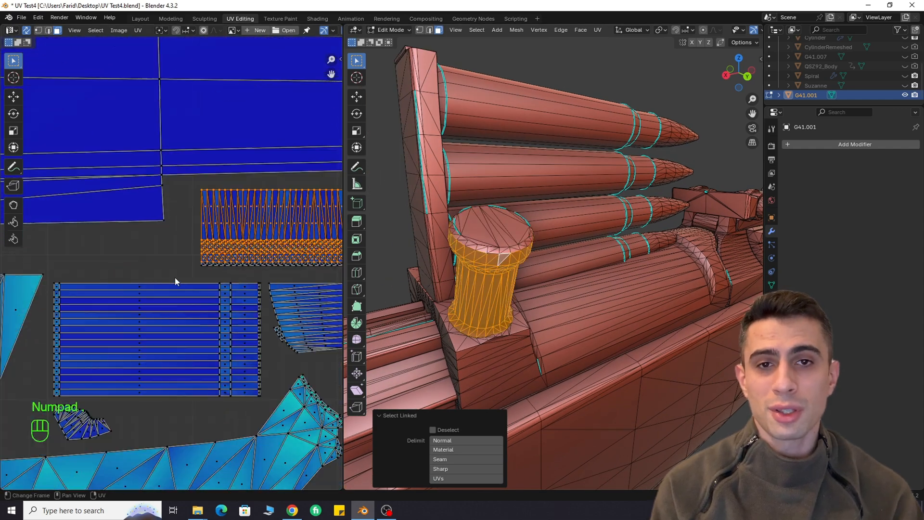
Give the G41 rifle's linked cylindrical part a checker material
{"action": "left_click", "coordinate": [138, 30]}
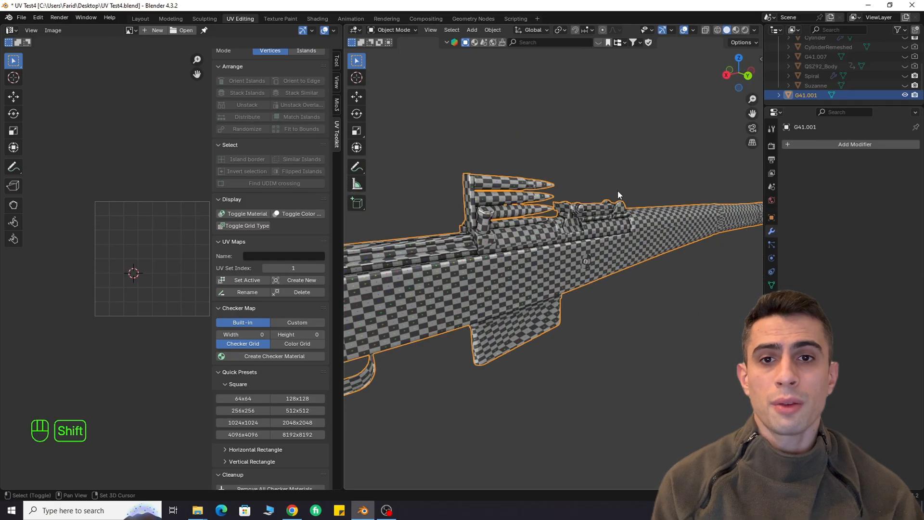
{"action": "key", "text": "Tab"}
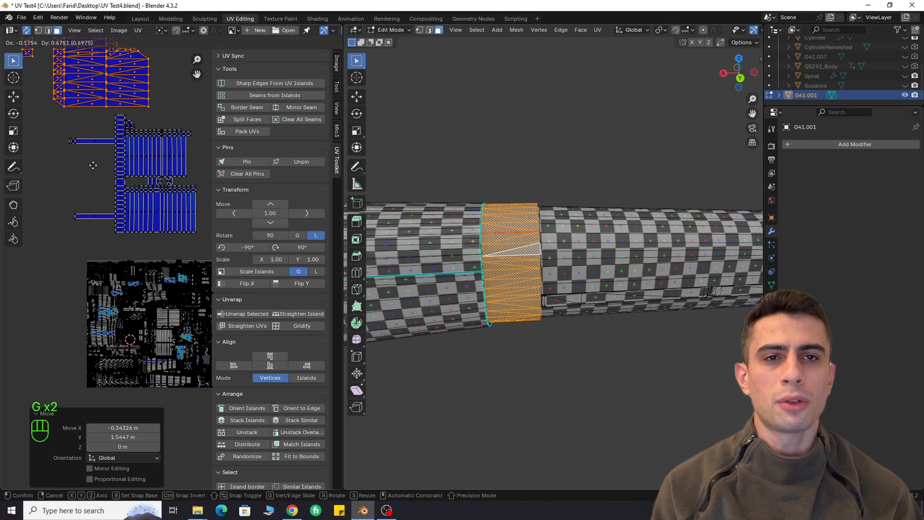
Shift its UV islands to fix the stretched section and view the checker result
{"action": "key", "text": "Tab"}
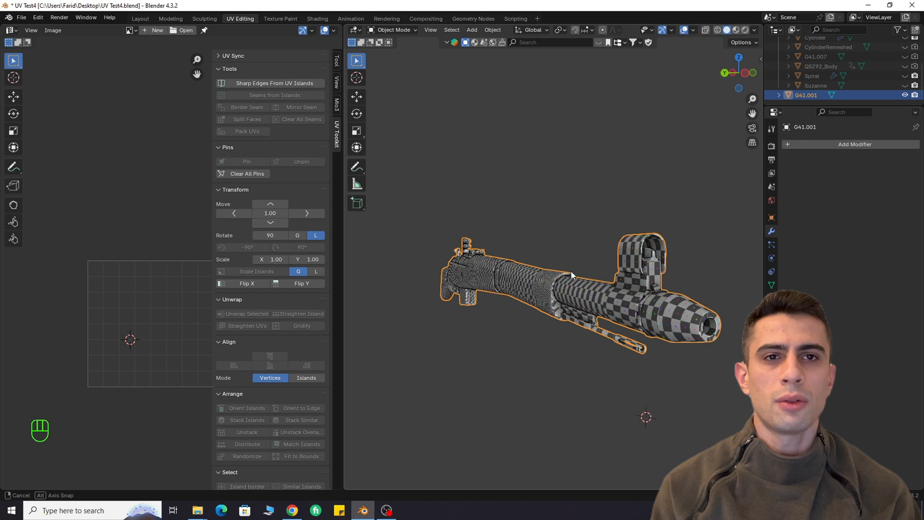
{"action": "key", "text": "Tab"}
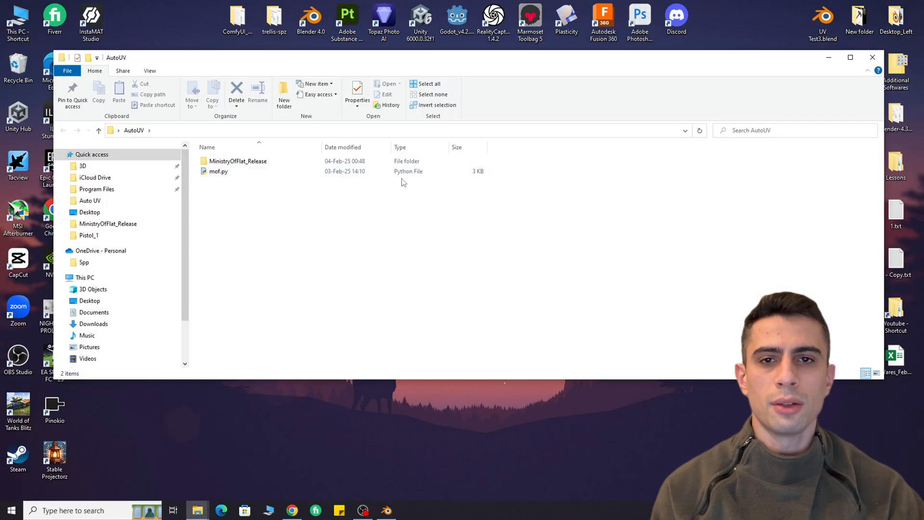
Launch the Automatic Unfold app from the MinistryOfFlat_Release folder, maximized
{"action": "double_click", "coordinate": [238, 160]}
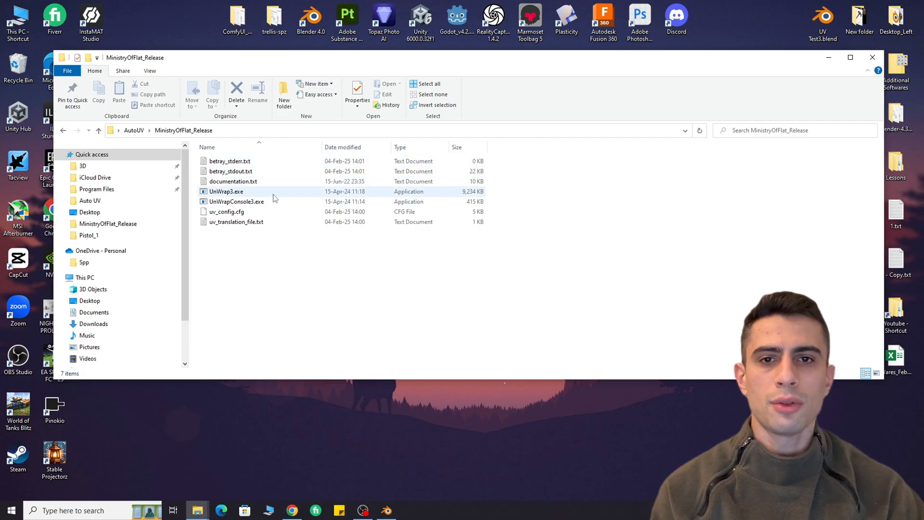
{"action": "double_click", "coordinate": [226, 191]}
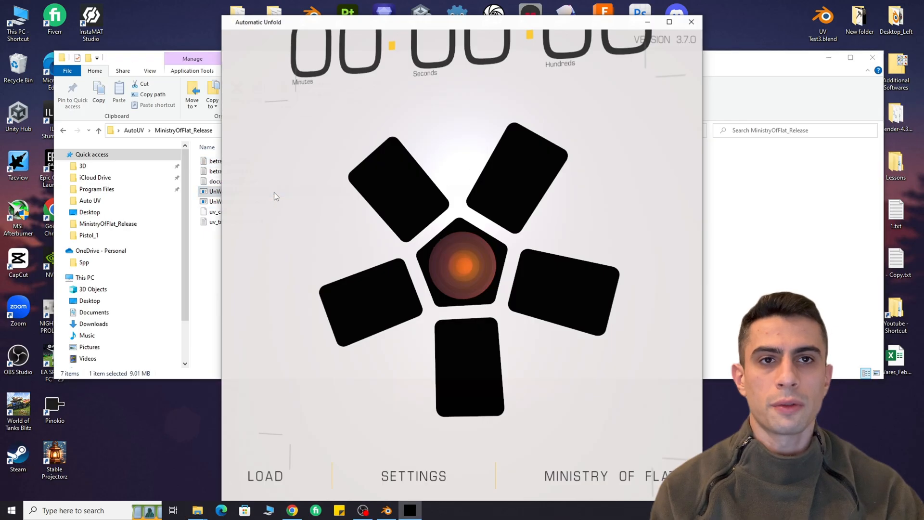
{"action": "left_click", "coordinate": [669, 23]}
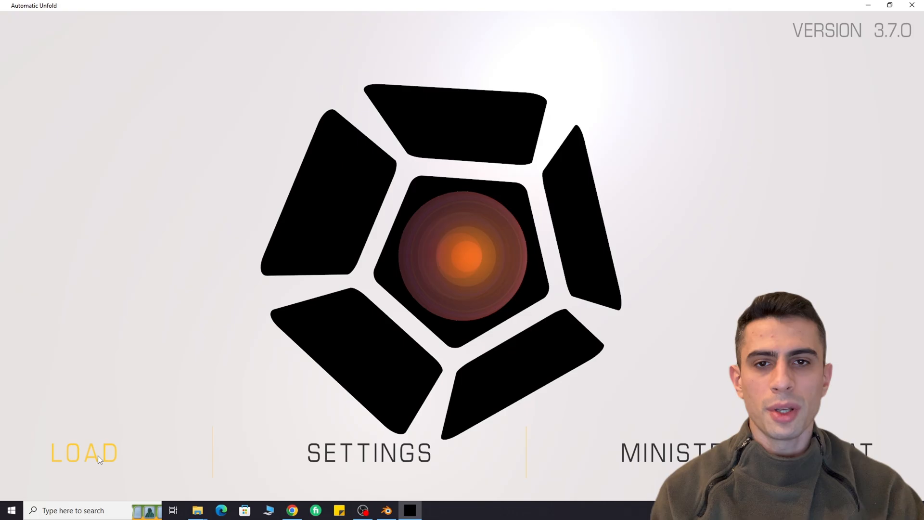
Load a model to unfold into flat UV pieces and bring up the unfolding settings
{"action": "left_click", "coordinate": [84, 452]}
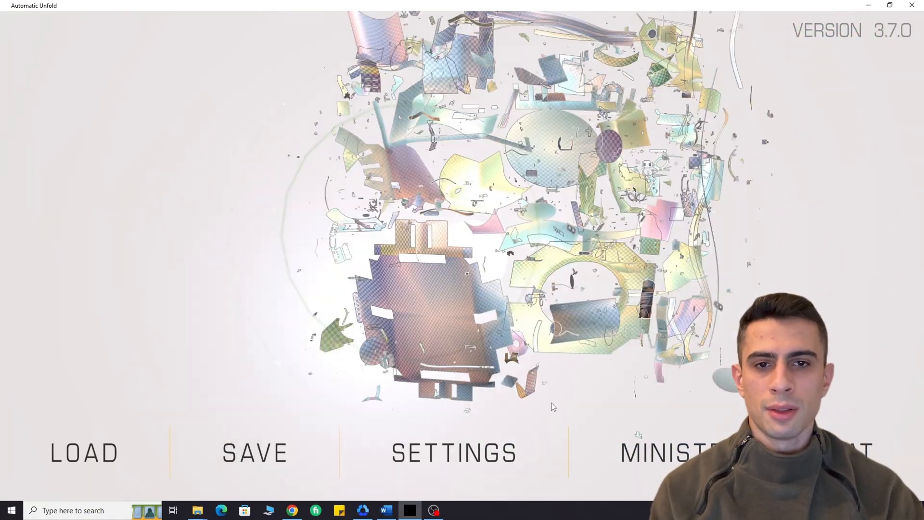
{"action": "left_click", "coordinate": [454, 452]}
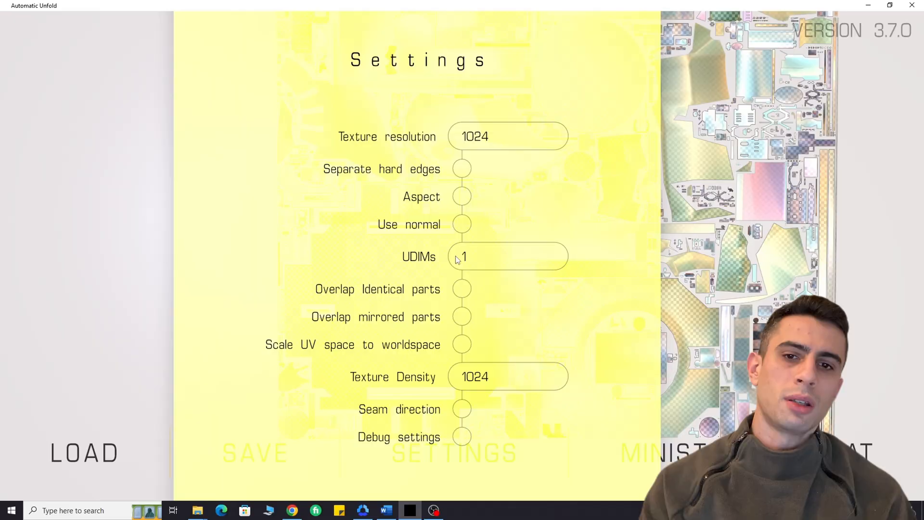
Save the unfolded robot arm as OBJ file '2' on the Desktop
{"action": "scroll", "scroll_direction": "down", "scroll_amount": 3}
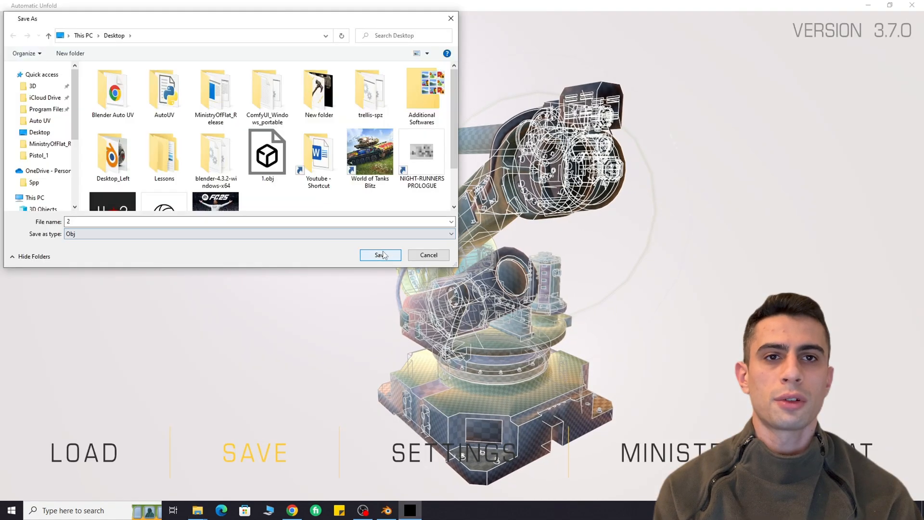
{"action": "left_click", "coordinate": [379, 254]}
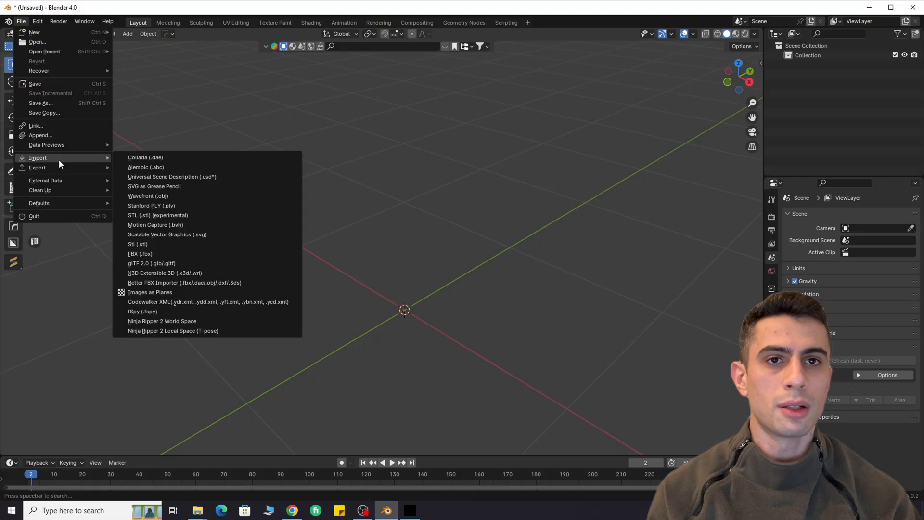
Import the unwrapped 2.obj robot arm from the Desktop as a Wavefront OBJ
{"action": "left_click", "coordinate": [148, 195]}
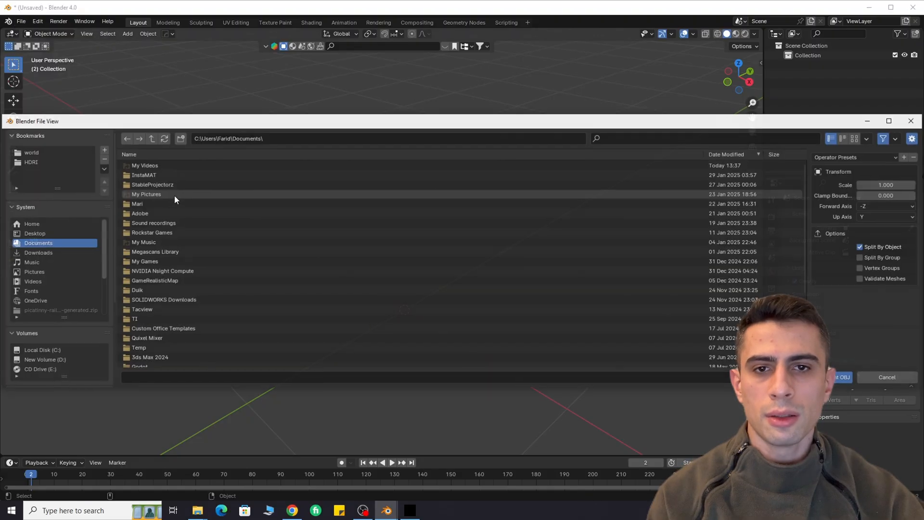
{"action": "left_click", "coordinate": [34, 233]}
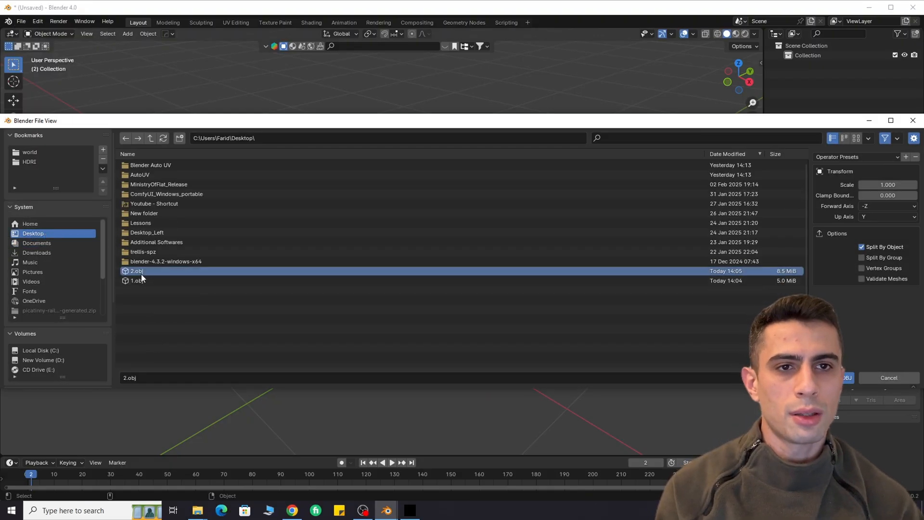
{"action": "left_click", "coordinate": [846, 378]}
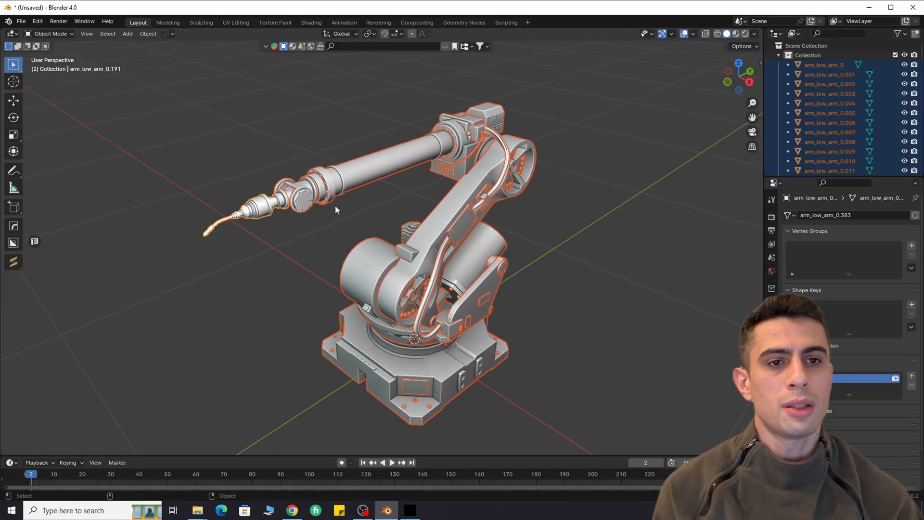
{"action": "left_click", "coordinate": [235, 22]}
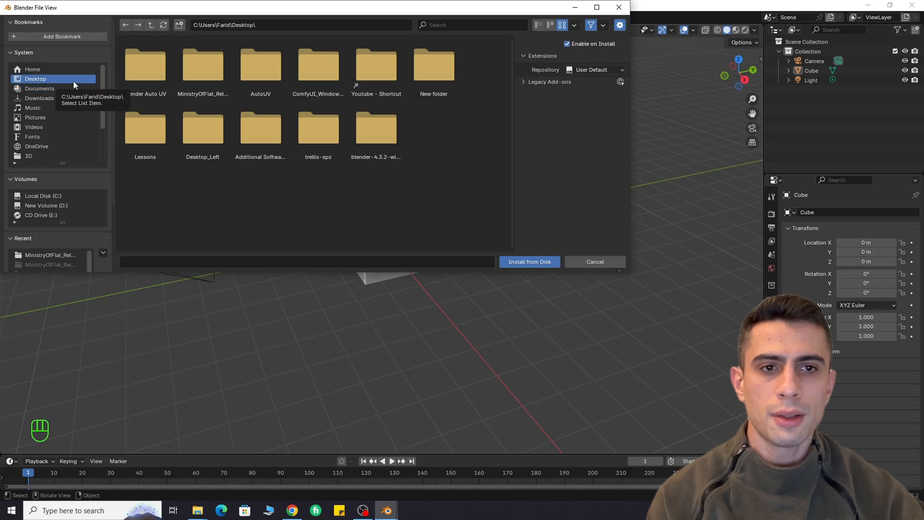
Find the Brender Mof Bridge add-on by searching 'mof' and check its folder_path points to MinistryOfFlat_Release
{"action": "double_click", "coordinate": [259, 64]}
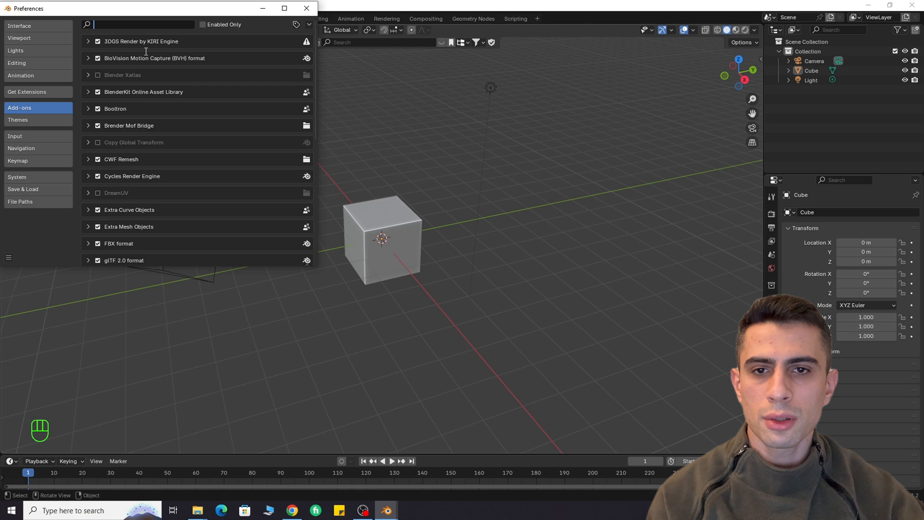
{"action": "type", "text": "mof"}
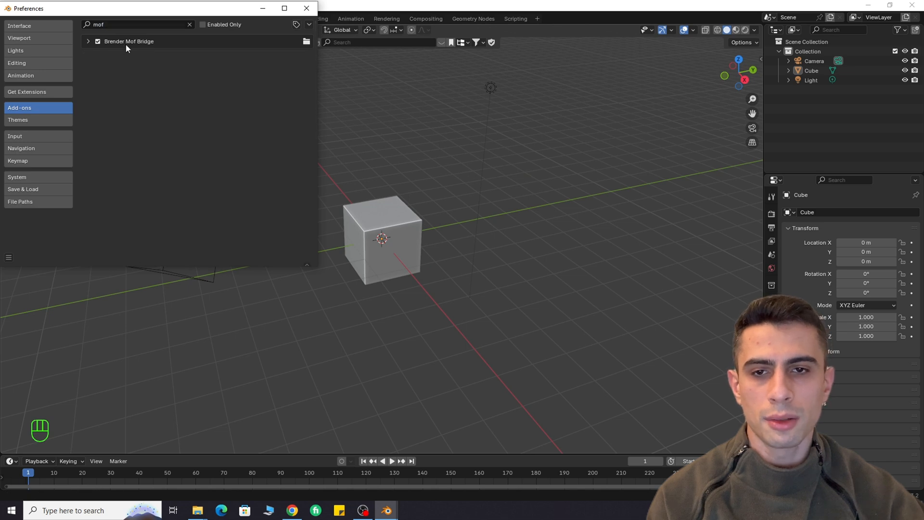
{"action": "left_click", "coordinate": [88, 41]}
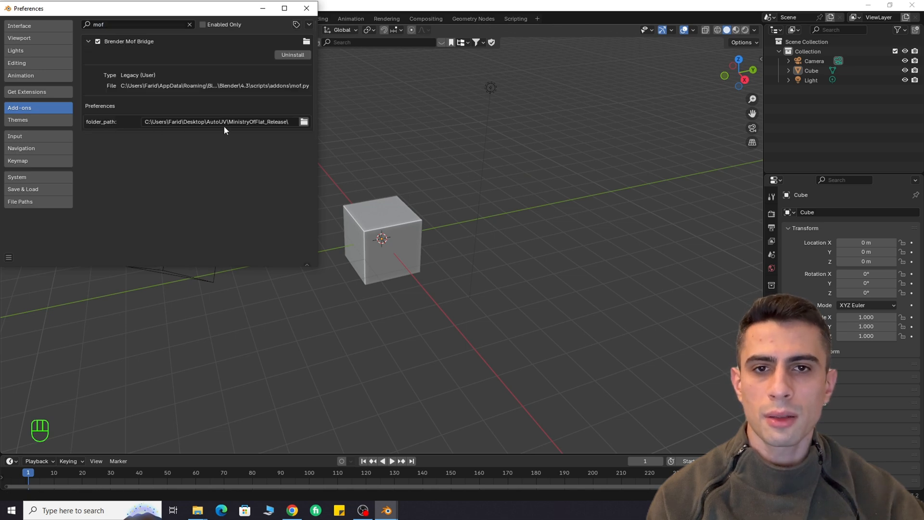
{"action": "left_click", "coordinate": [303, 121]}
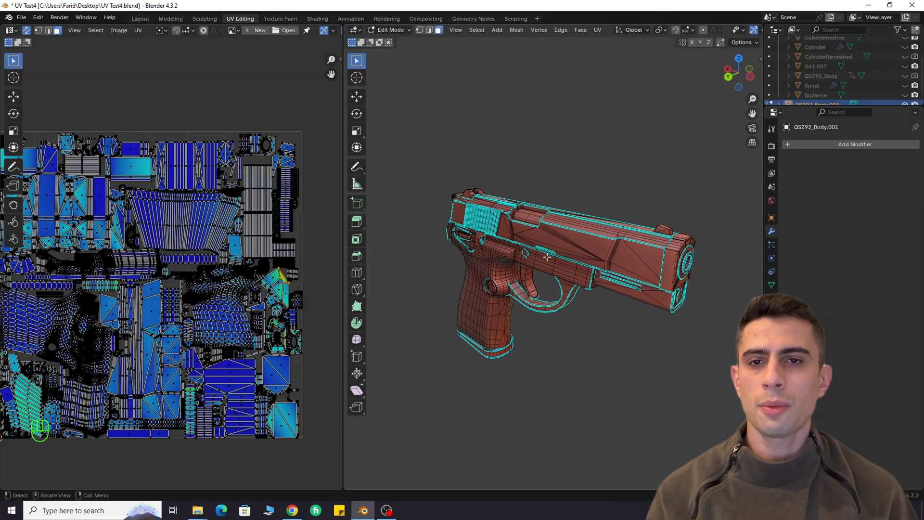
Separate the linked block piece from the pistol into its own object and select it
{"action": "left_click", "coordinate": [534, 261]}
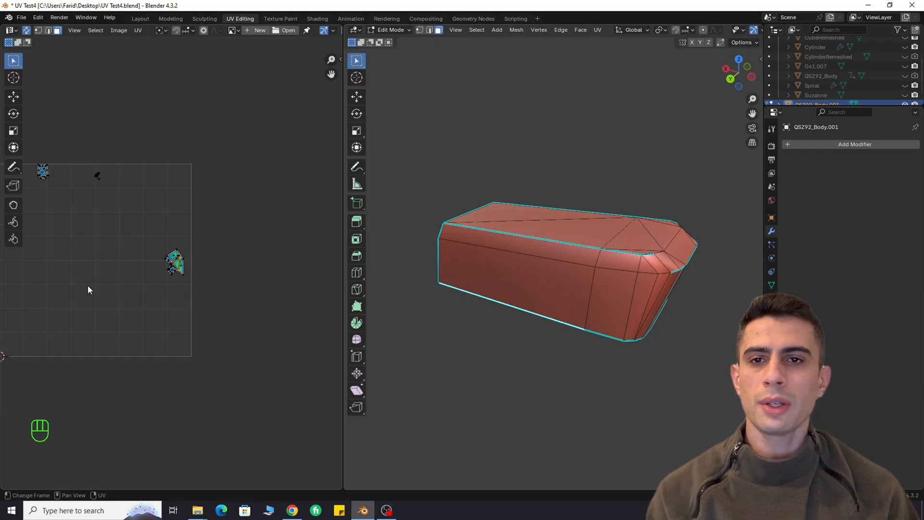
{"action": "key", "text": "Tab"}
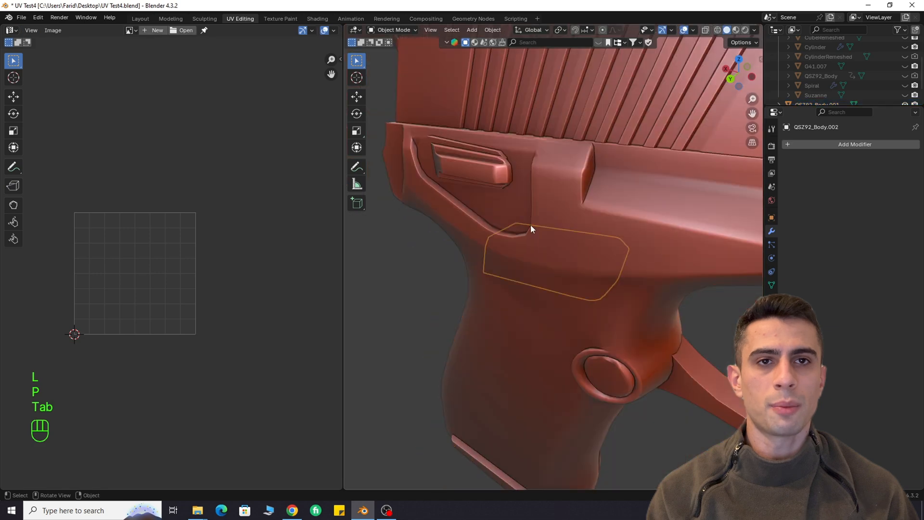
{"action": "left_click", "coordinate": [492, 30]}
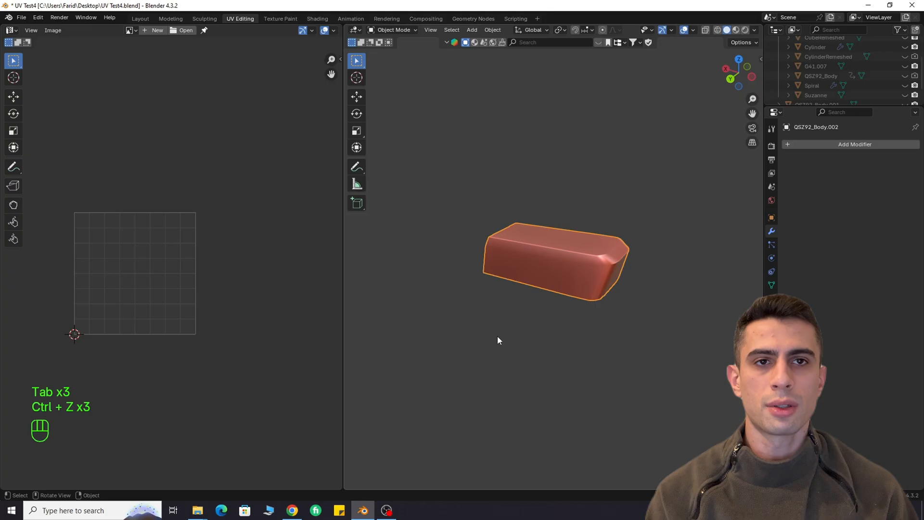
Auto-unwrap the separated block into tidy UV islands, inspect them, then select the monkey head
{"action": "left_click", "coordinate": [493, 30]}
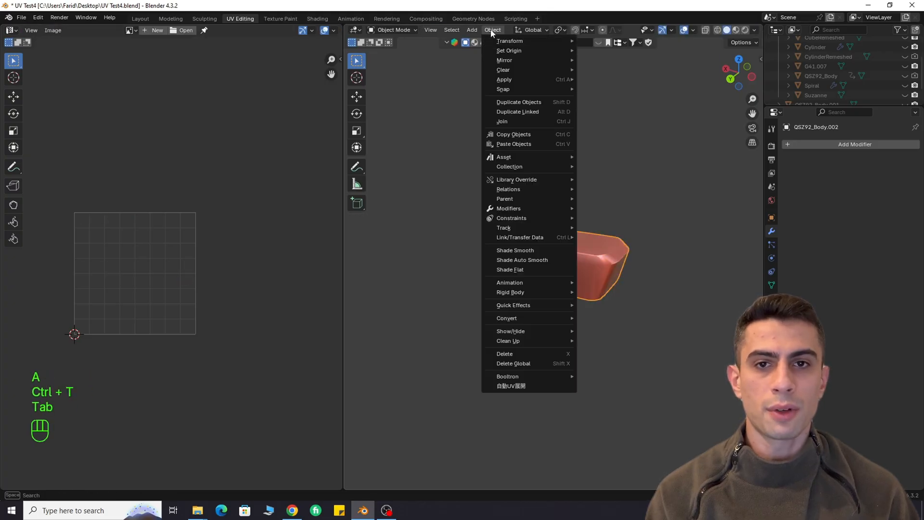
{"action": "key", "text": "Tab"}
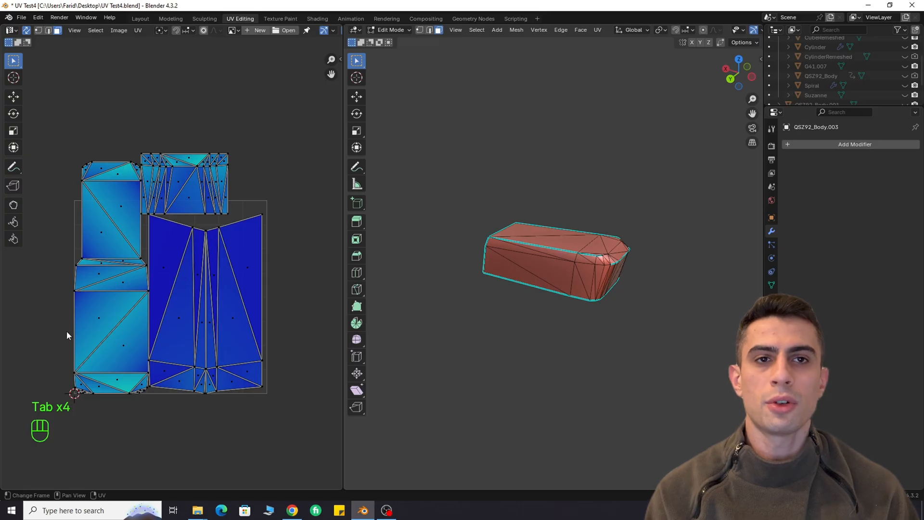
{"action": "left_click", "coordinate": [492, 30]}
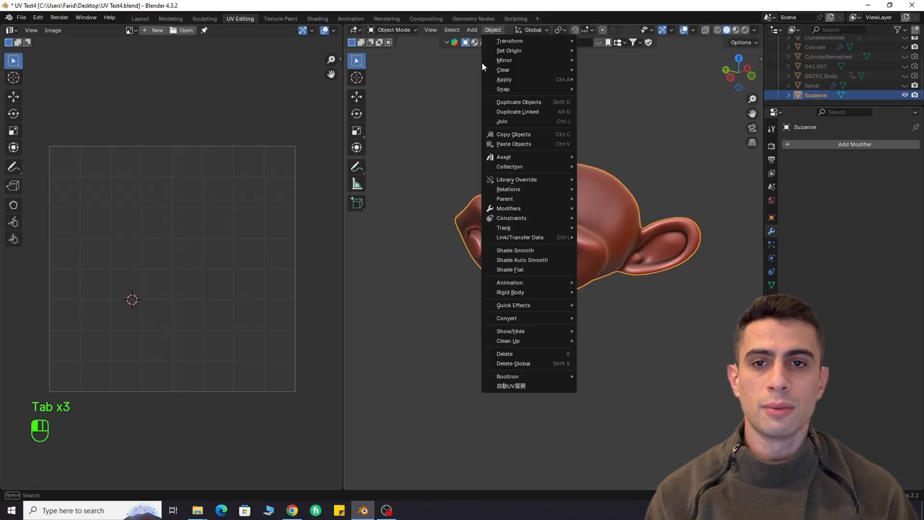
Auto-unwrap Suzanne's UVs, view the dense layout in Edit Mode and return to Object Mode
{"action": "left_click", "coordinate": [519, 112]}
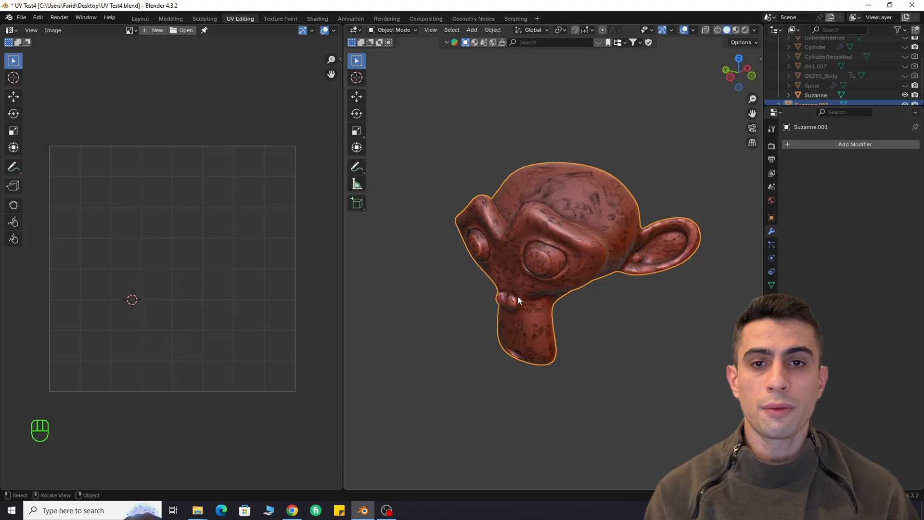
{"action": "key", "text": "Tab"}
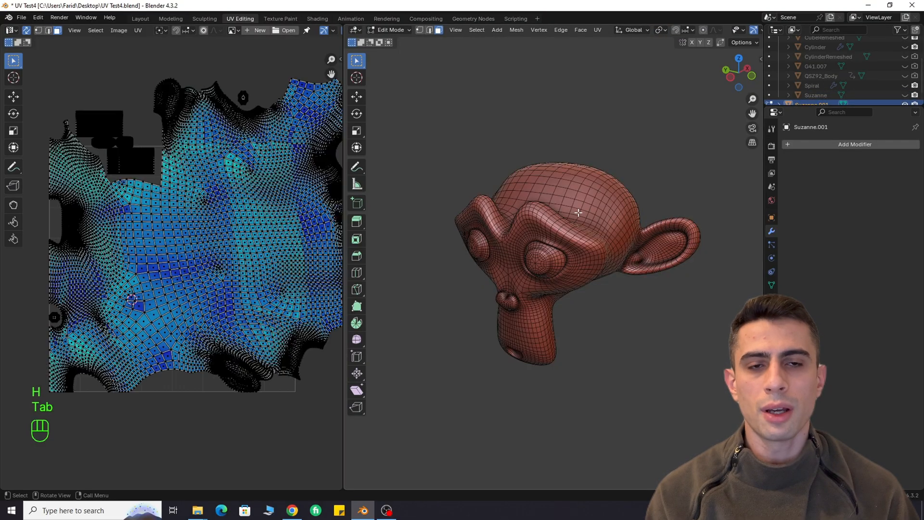
{"action": "key", "text": "a"}
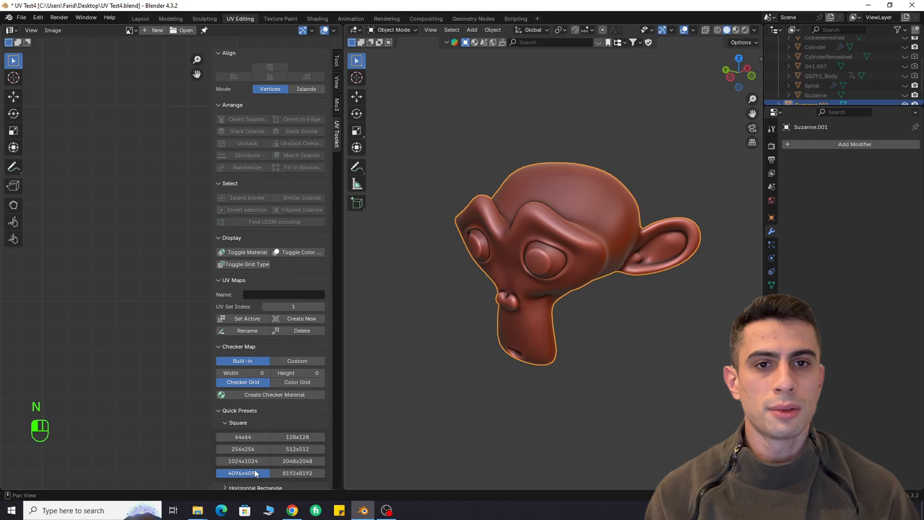
Apply the 4096x4096 checker preset to the Suzanne head and orbit to inspect the pattern
{"action": "left_click", "coordinate": [753, 29]}
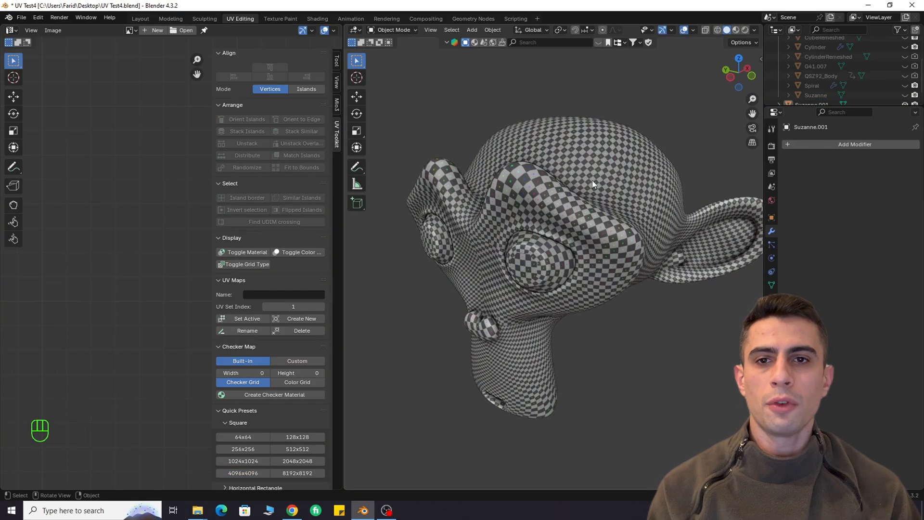
{"action": "left_click_drag", "start_coordinate": [592, 185], "coordinate": [677, 177]}
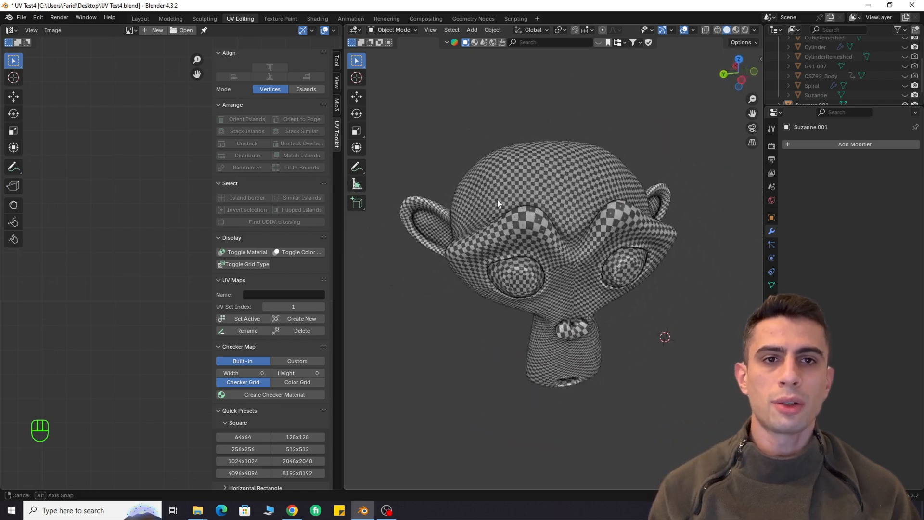
{"action": "key", "text": "Tab"}
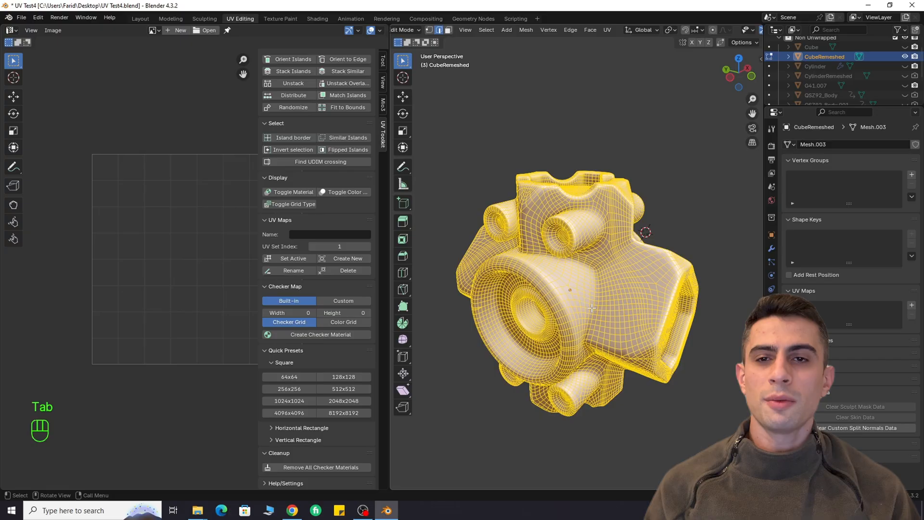